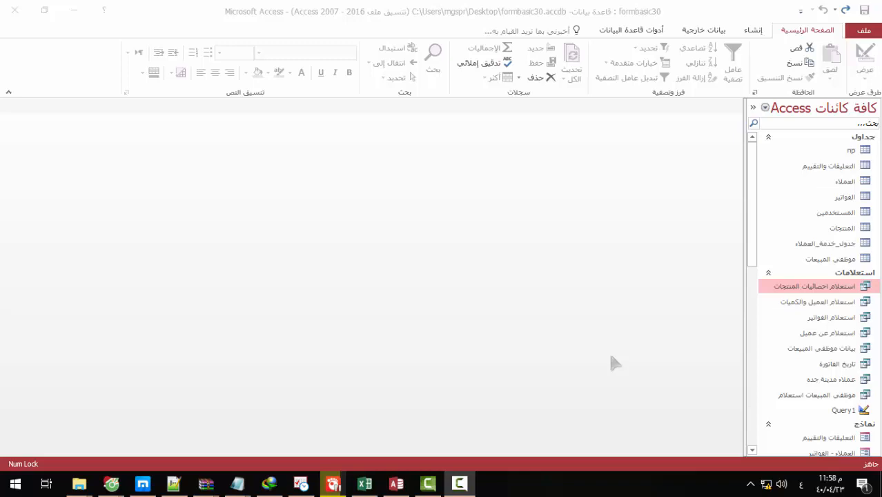
{"action": "mouse_move", "coordinate": [842, 235]}
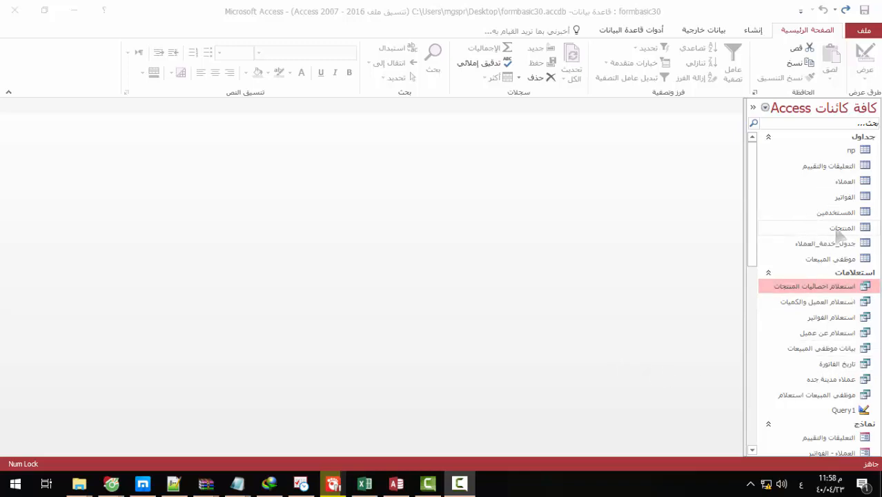
Review the sale price column of the Products table in datasheet view.
{"action": "double_click", "coordinate": [842, 228]}
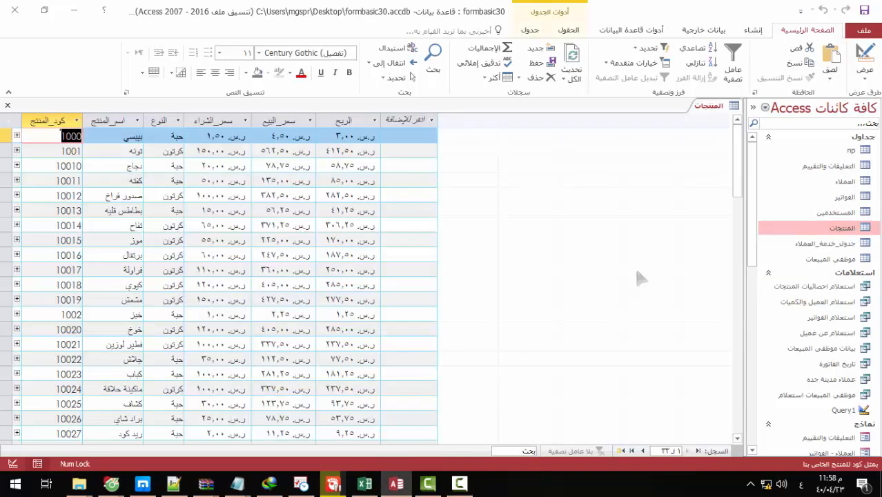
{"action": "mouse_move", "coordinate": [628, 276]}
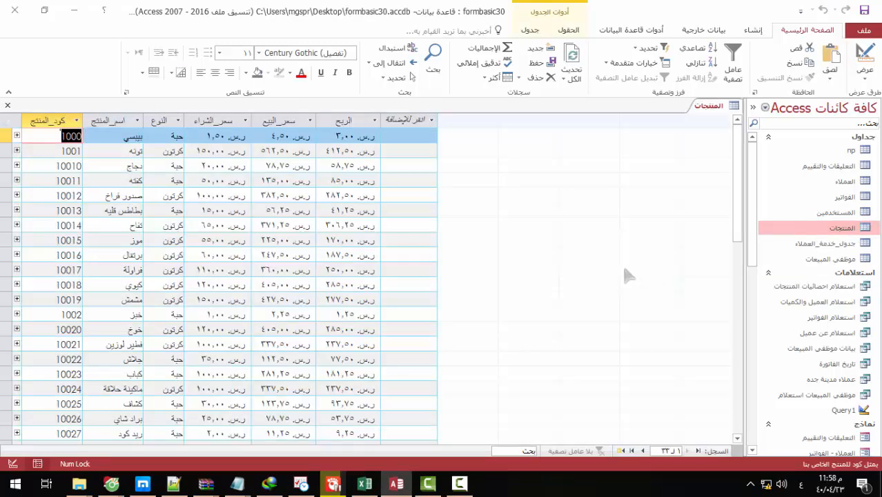
{"action": "mouse_move", "coordinate": [473, 179]}
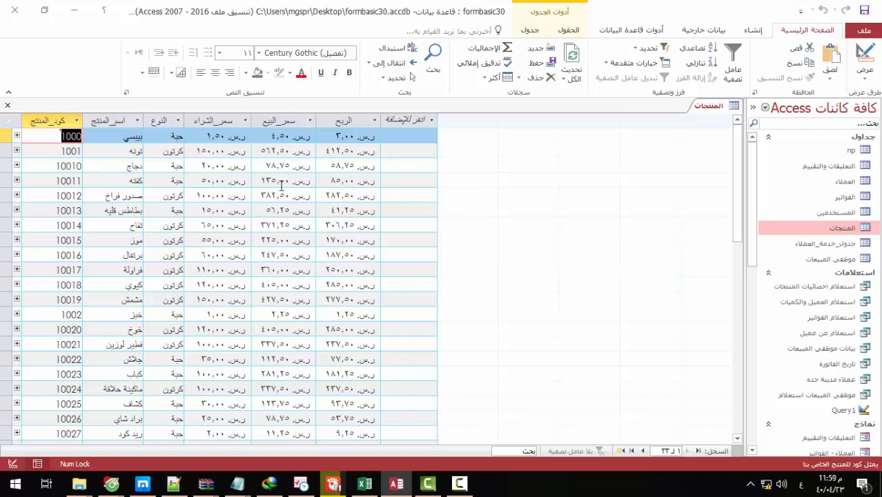
{"action": "mouse_move", "coordinate": [504, 227]}
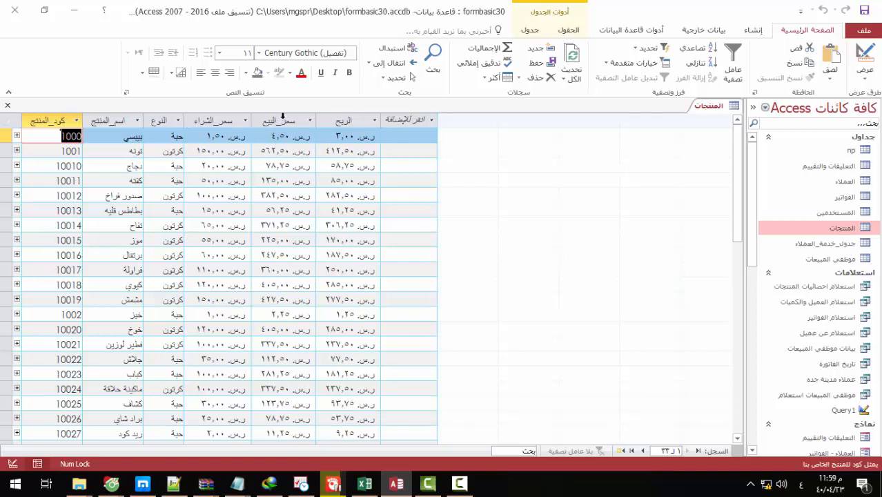
{"action": "left_click", "coordinate": [283, 119]}
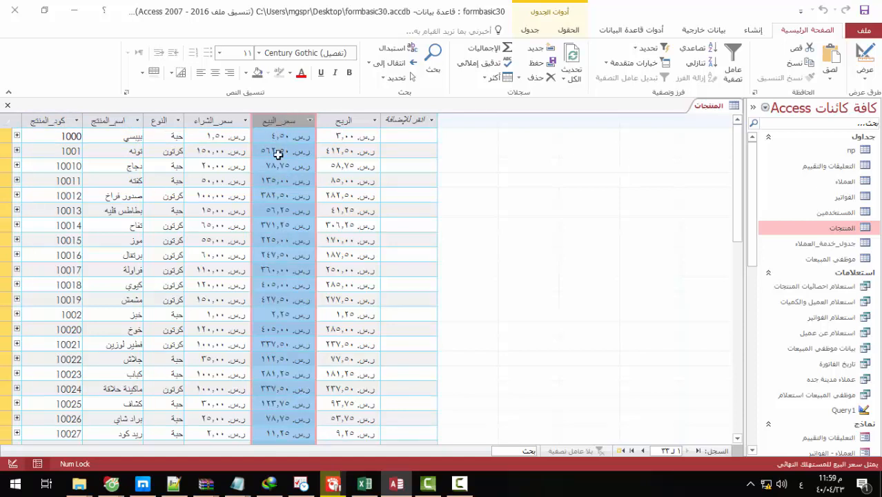
{"action": "mouse_move", "coordinate": [267, 320]}
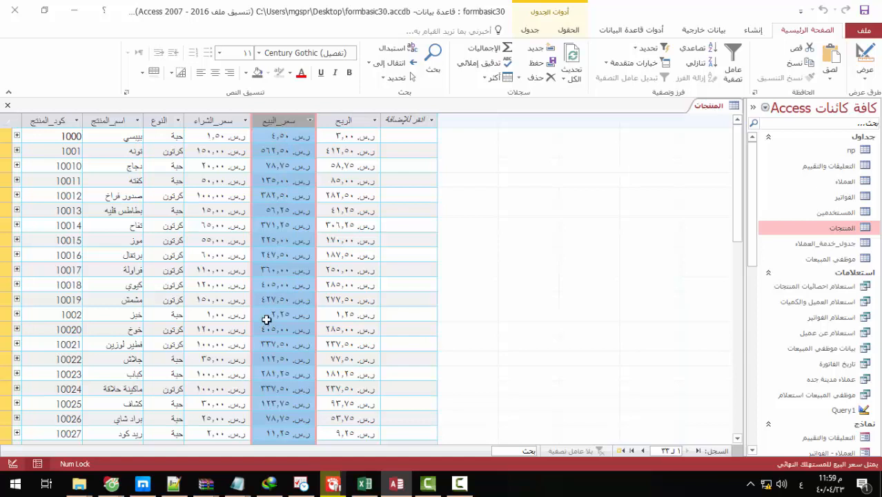
{"action": "mouse_move", "coordinate": [271, 354]}
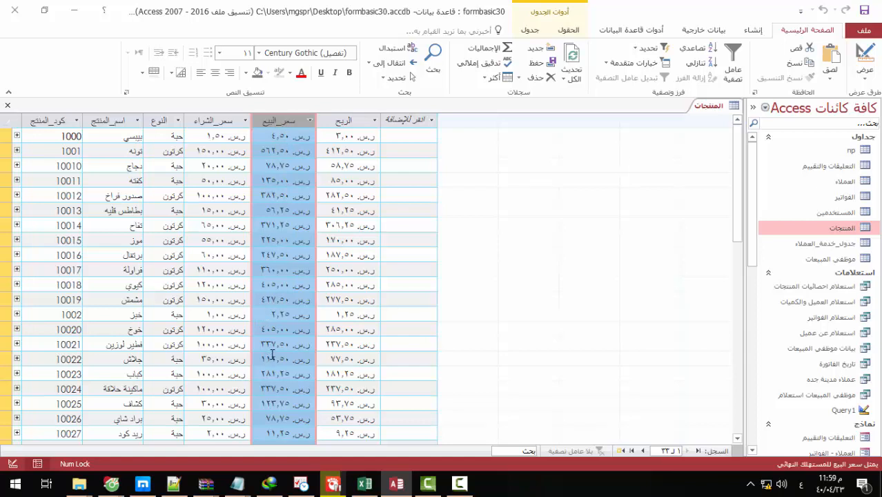
{"action": "mouse_move", "coordinate": [268, 323]}
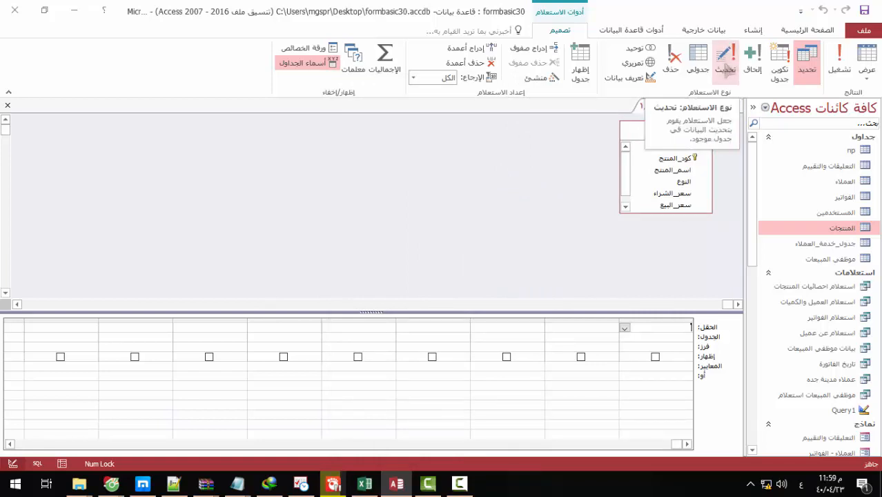
Add the sale price field to the update query's design grid.
{"action": "left_click", "coordinate": [725, 62]}
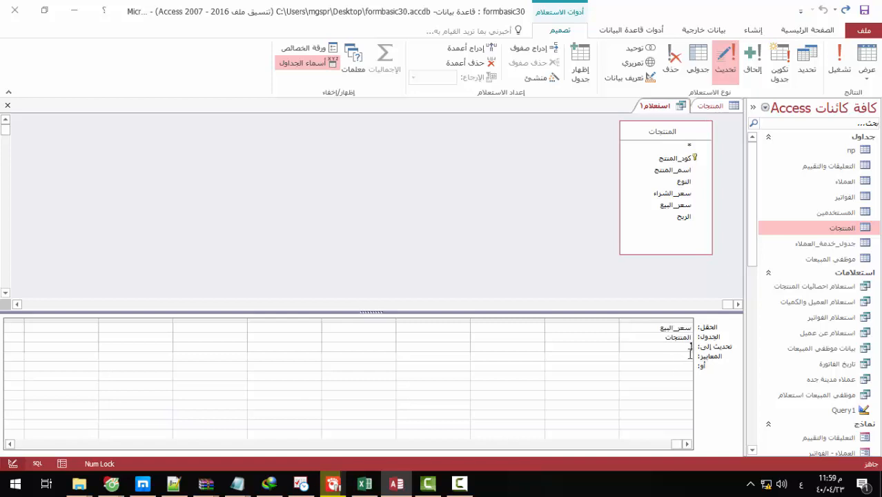
{"action": "mouse_move", "coordinate": [690, 394]}
{"action": "type", "text": "[سعر_البيع]-1"}
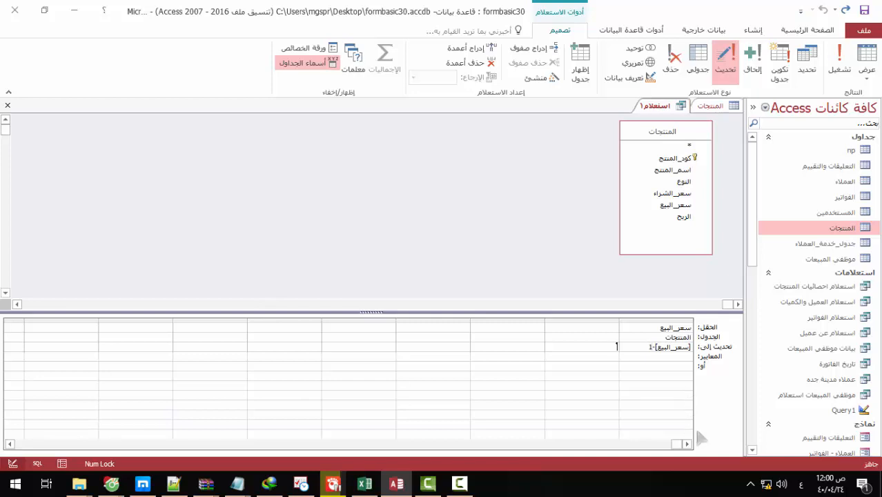
{"action": "mouse_move", "coordinate": [628, 329]}
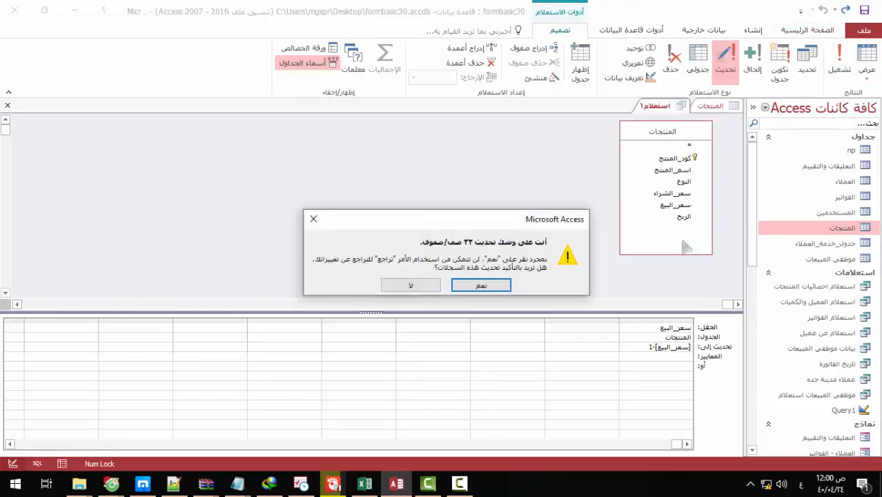
{"action": "mouse_move", "coordinate": [472, 259]}
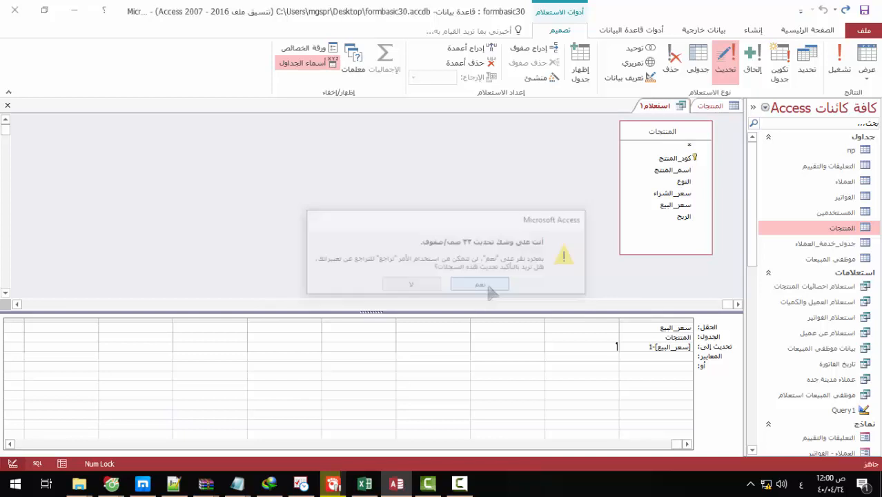
{"action": "left_click", "coordinate": [480, 285]}
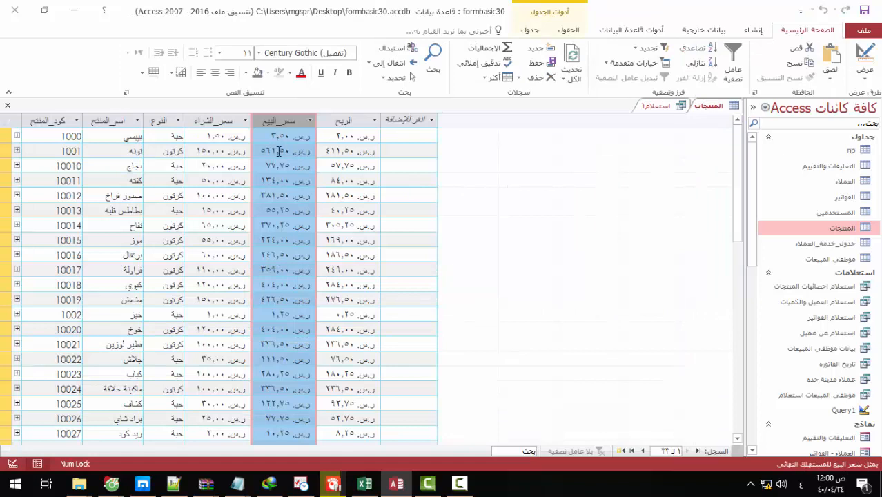
{"action": "mouse_move", "coordinate": [281, 341]}
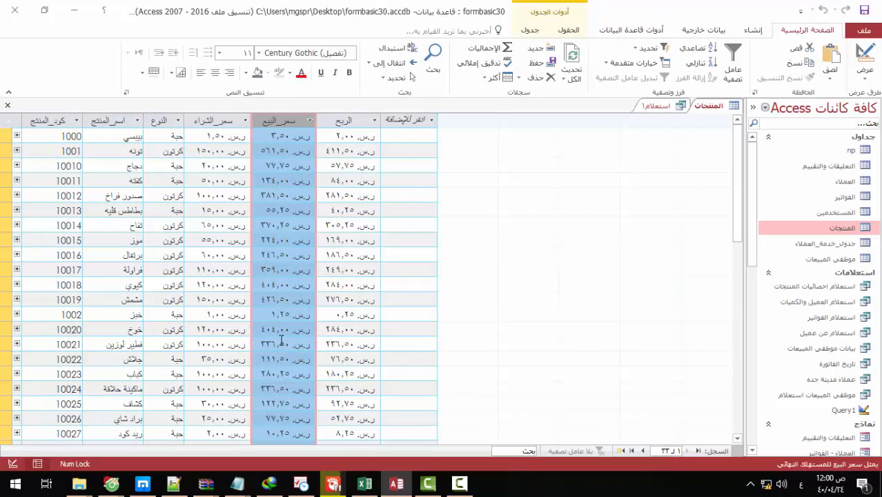
{"action": "mouse_move", "coordinate": [285, 211]}
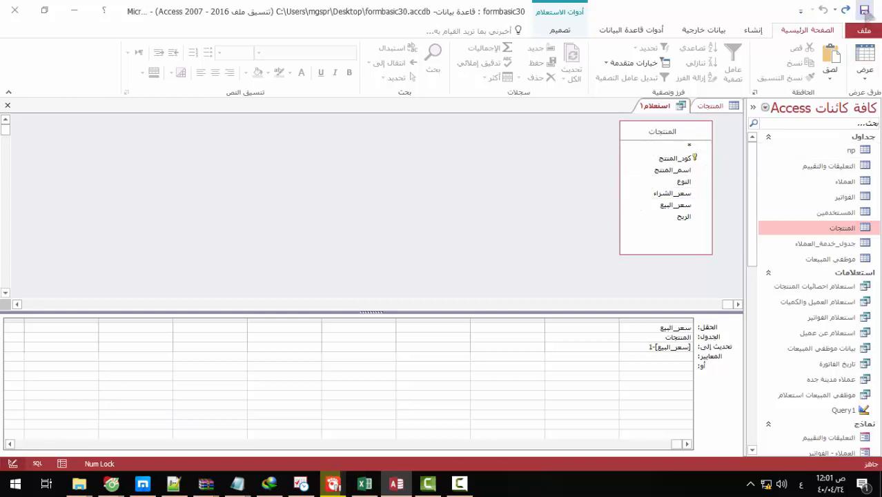
Save the update query under the name 'استعلام تعديل سعر المنتجات'.
{"action": "left_click", "coordinate": [865, 11]}
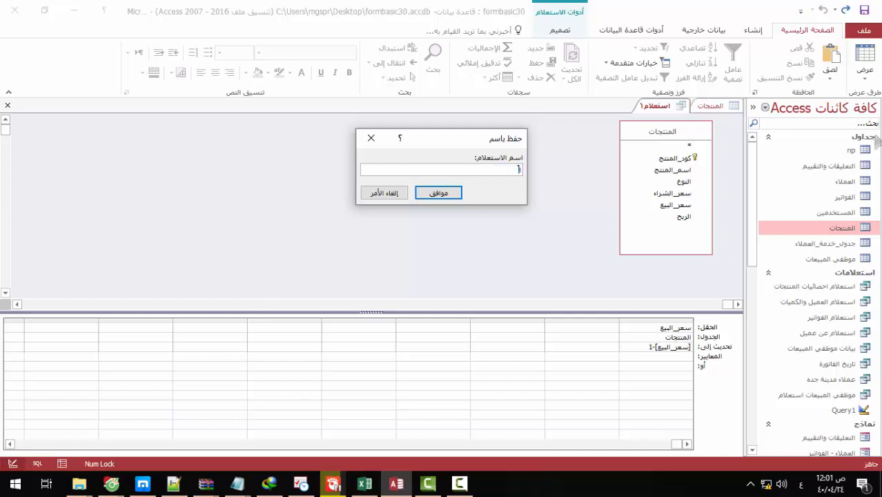
{"action": "type", "text": "استعلام تعديل سعر المنتجات"}
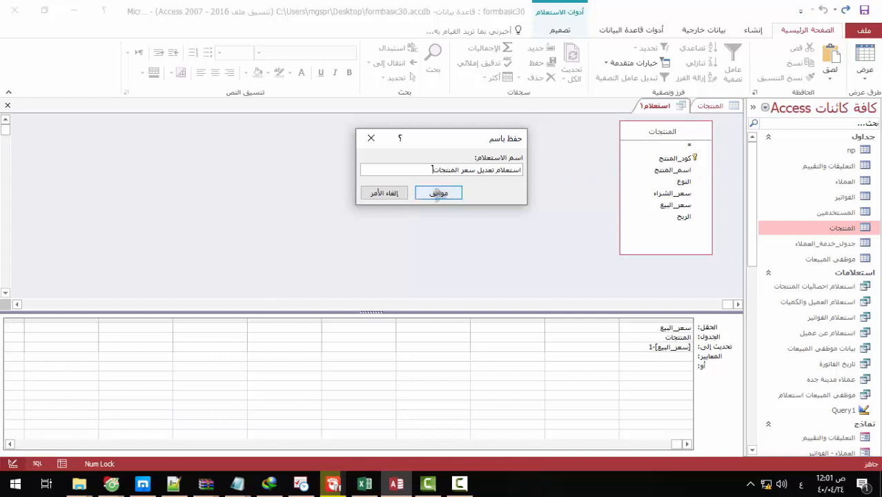
{"action": "left_click", "coordinate": [439, 193]}
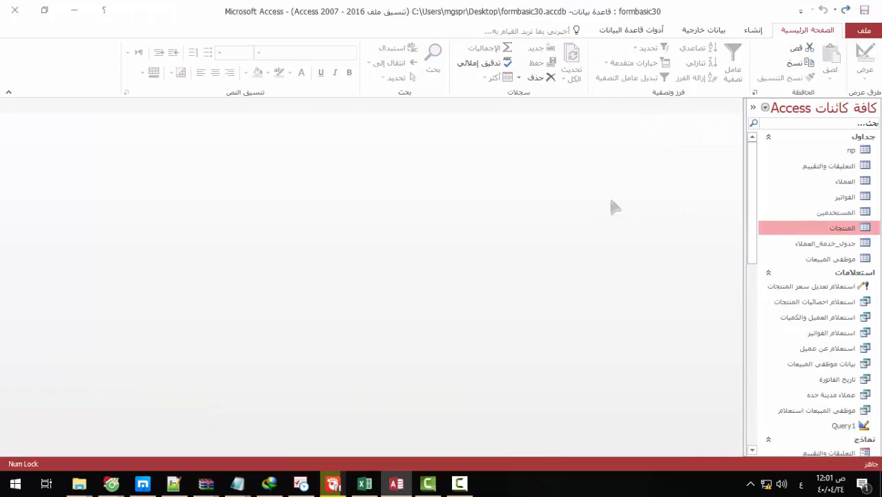
{"action": "mouse_move", "coordinate": [817, 265]}
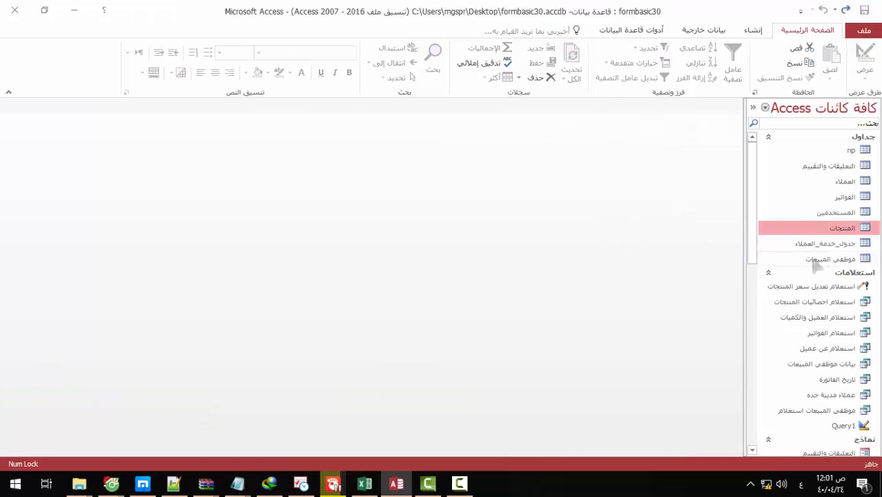
View the sales employees table and the record for employee 12.
{"action": "double_click", "coordinate": [831, 259]}
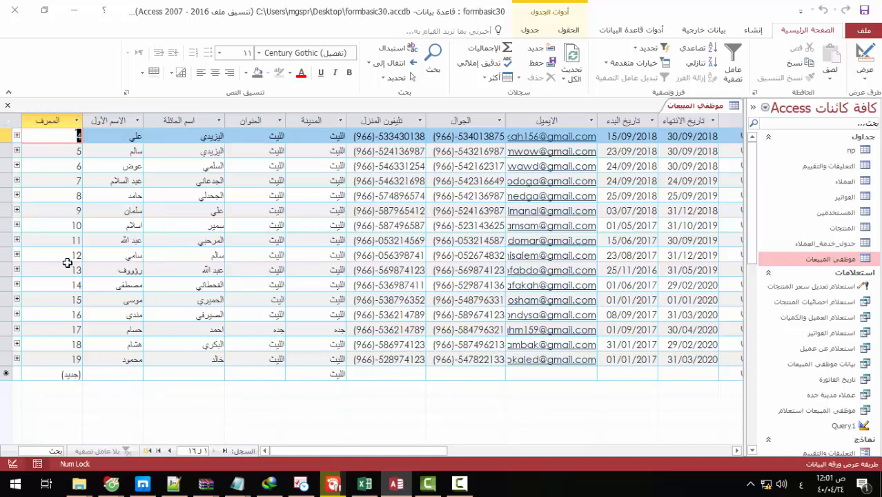
{"action": "left_click", "coordinate": [76, 256]}
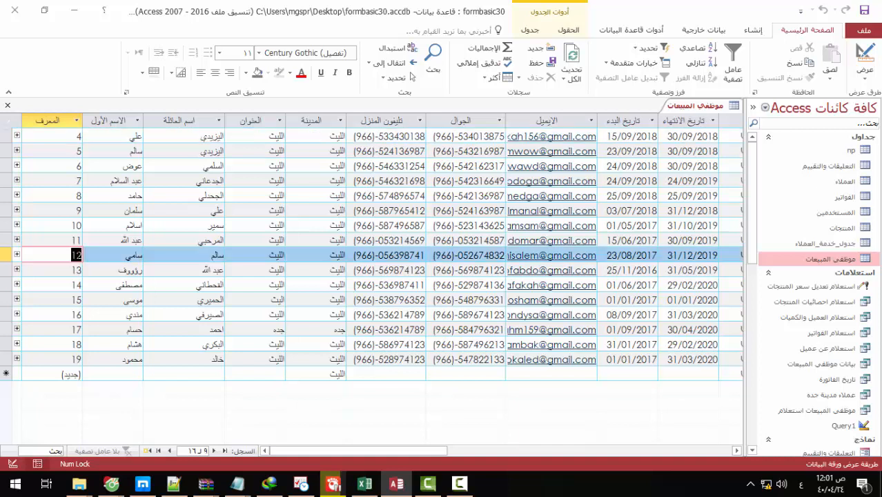
{"action": "mouse_move", "coordinate": [145, 265]}
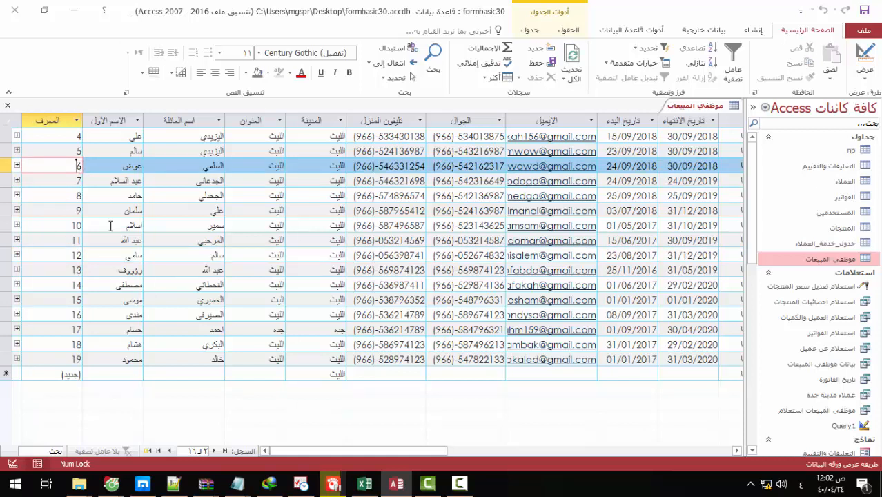
{"action": "mouse_move", "coordinate": [199, 236]}
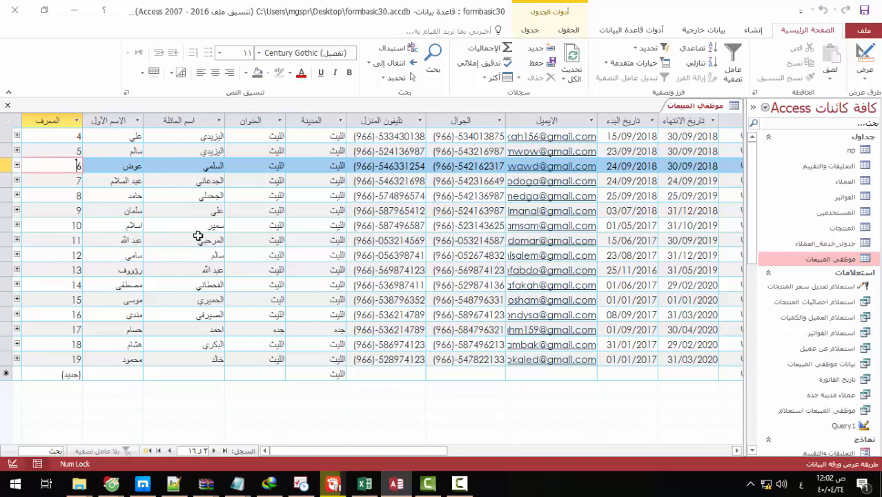
{"action": "mouse_move", "coordinate": [173, 293]}
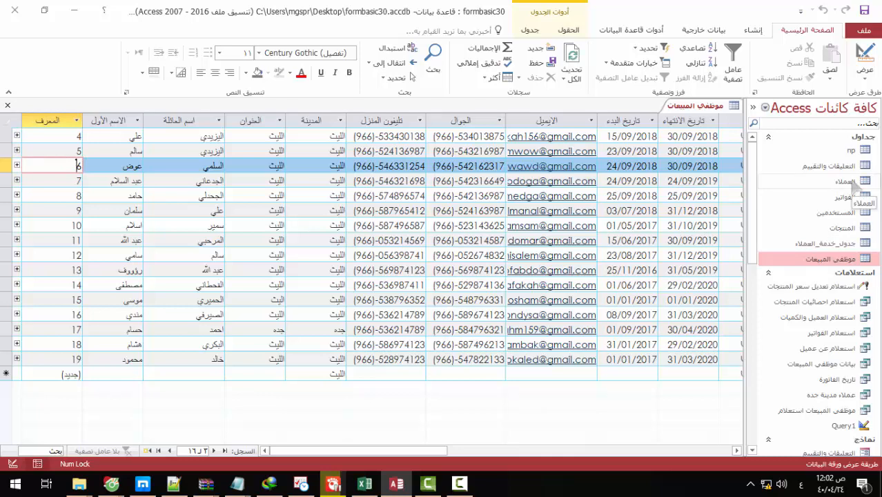
Look through the Clients table for customers assigned to sales employee 12.
{"action": "left_click", "coordinate": [826, 181]}
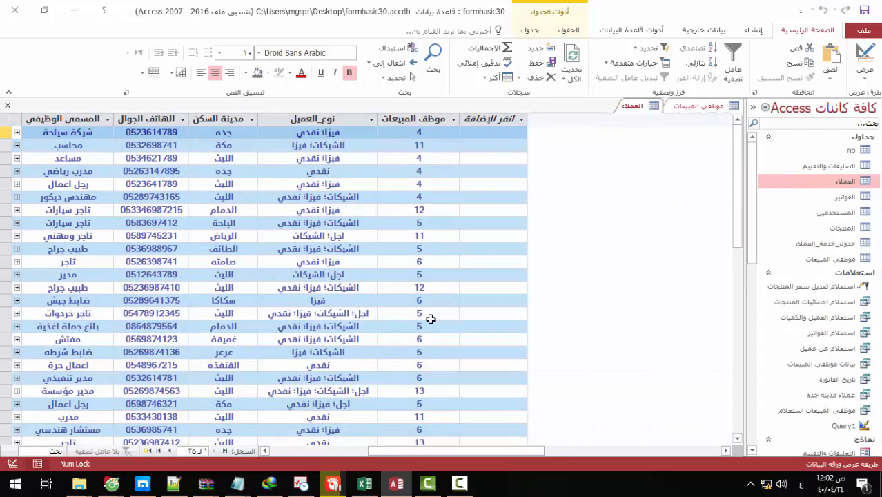
{"action": "left_click", "coordinate": [418, 287]}
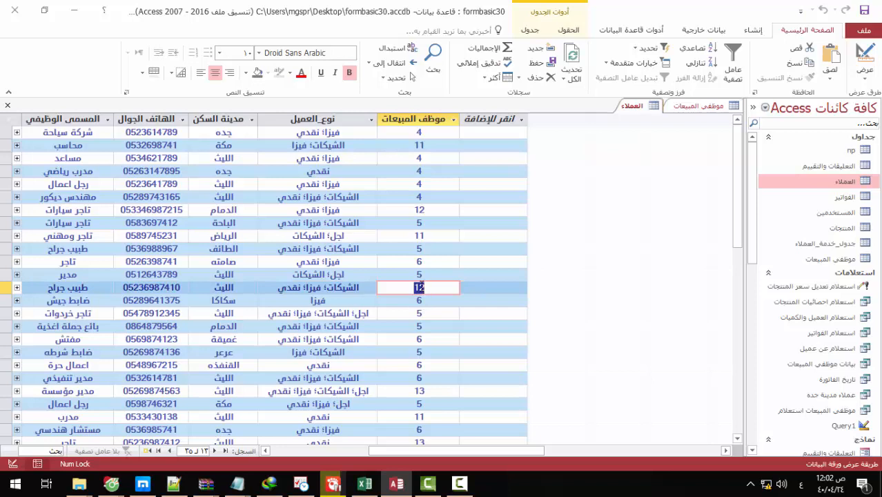
{"action": "mouse_move", "coordinate": [422, 210]}
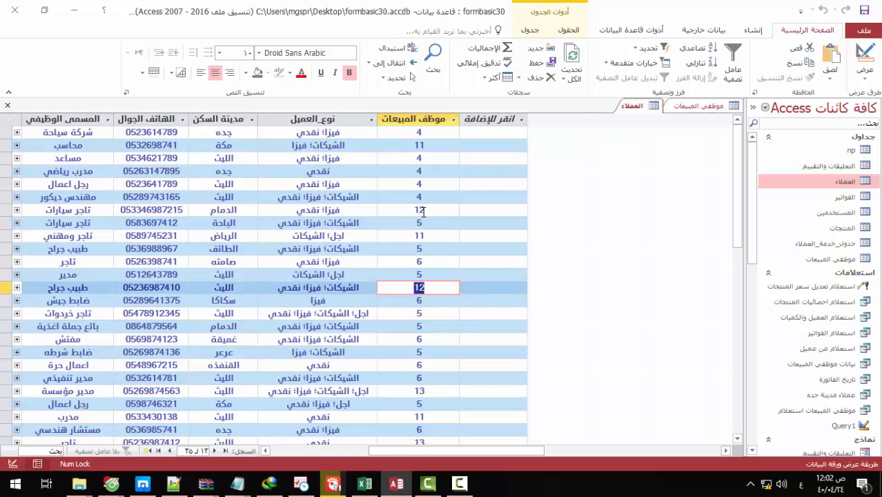
{"action": "scroll", "scroll_direction": "down", "scroll_amount": 3}
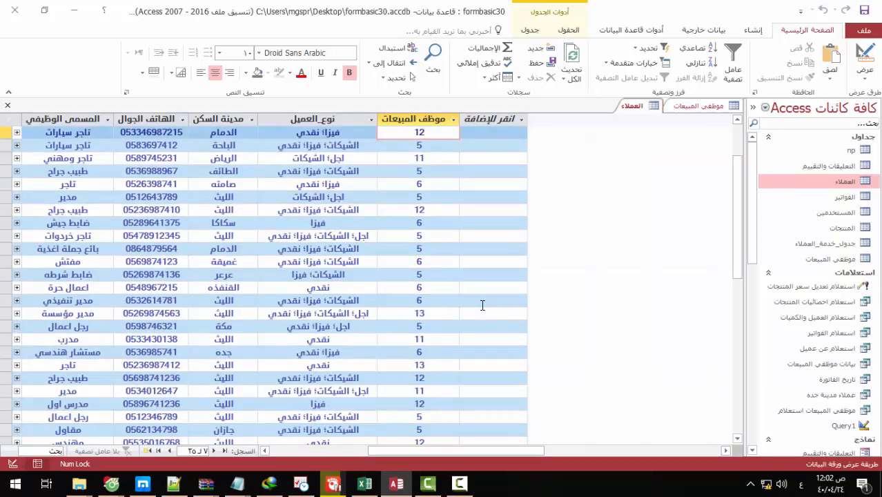
{"action": "scroll", "scroll_direction": "down", "scroll_amount": 3}
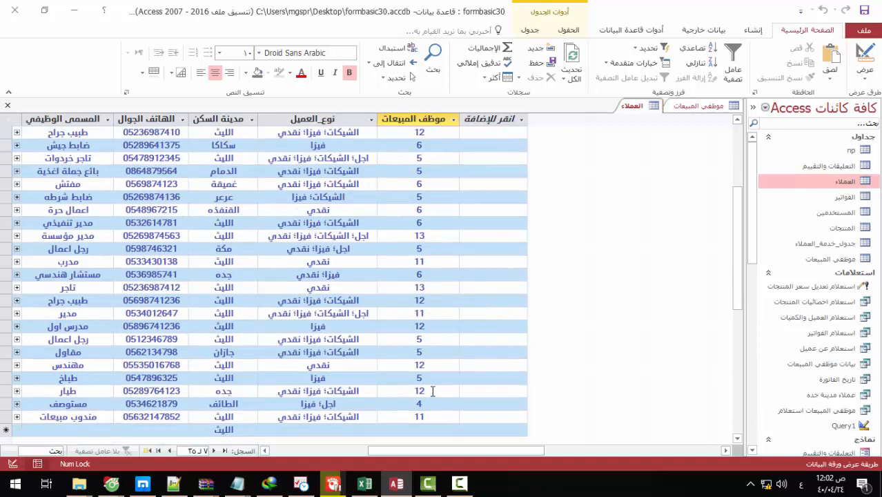
{"action": "scroll", "scroll_direction": "up", "scroll_amount": 3}
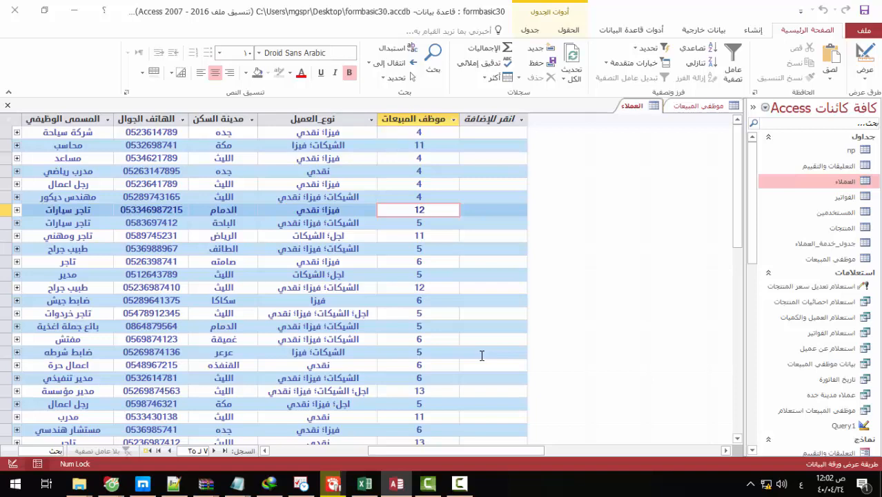
{"action": "mouse_move", "coordinate": [687, 156]}
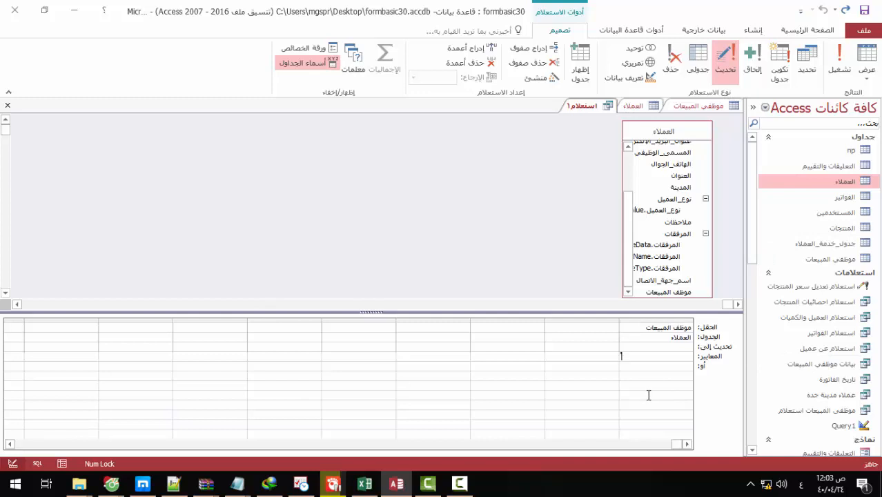
Set criteria 12 and update value 6 for the sales employee field and confirm the 9-row update.
{"action": "type", "text": "12"}
{"action": "left_click", "coordinate": [656, 346]}
{"action": "type", "text": "6"}
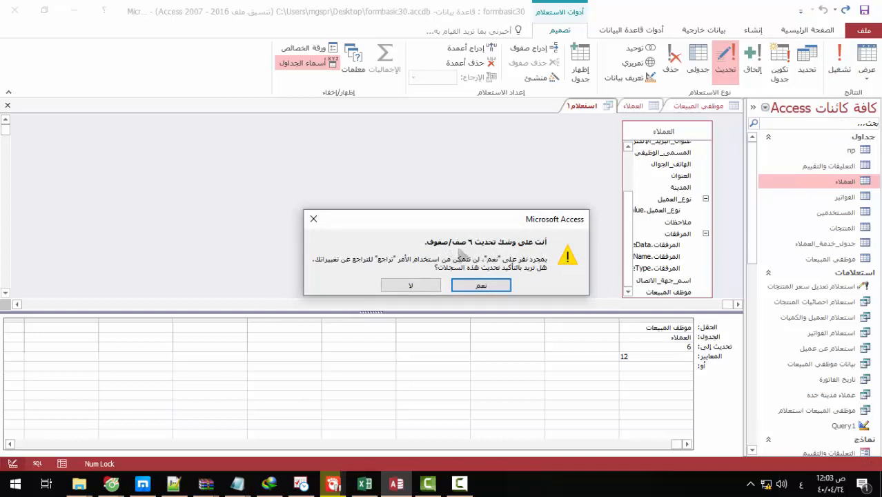
{"action": "mouse_move", "coordinate": [635, 385]}
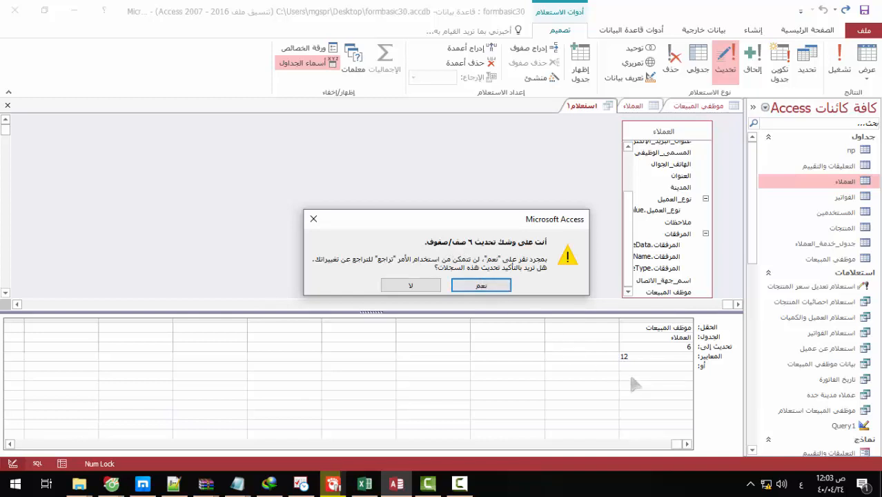
{"action": "left_click", "coordinate": [481, 284]}
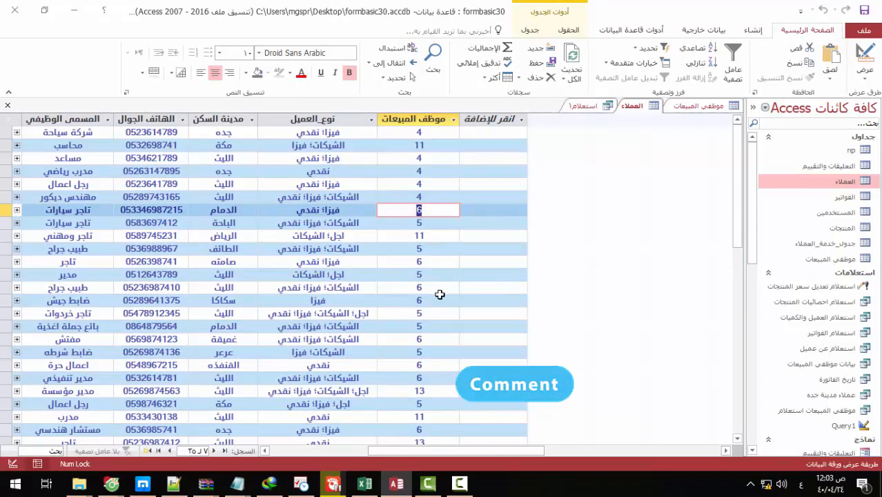
Scroll the Clients datasheet to verify customers now show sales employee 6.
{"action": "scroll", "scroll_direction": "down", "scroll_amount": 3}
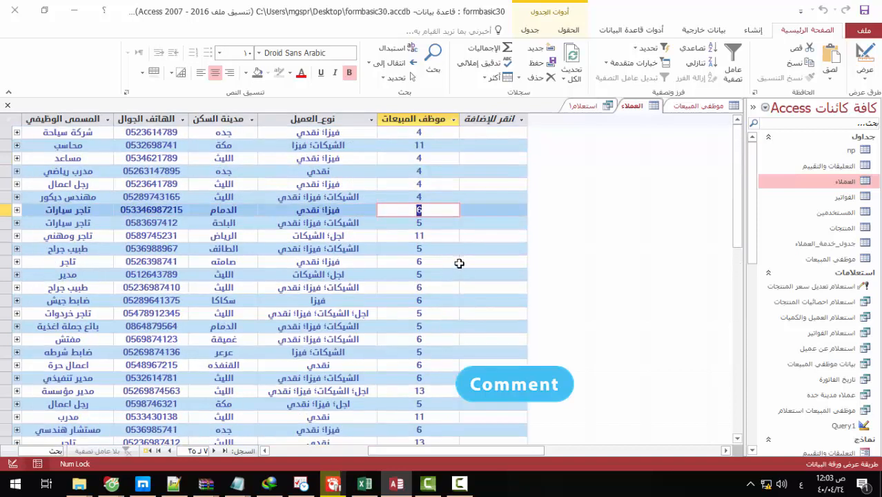
{"action": "mouse_move", "coordinate": [462, 172]}
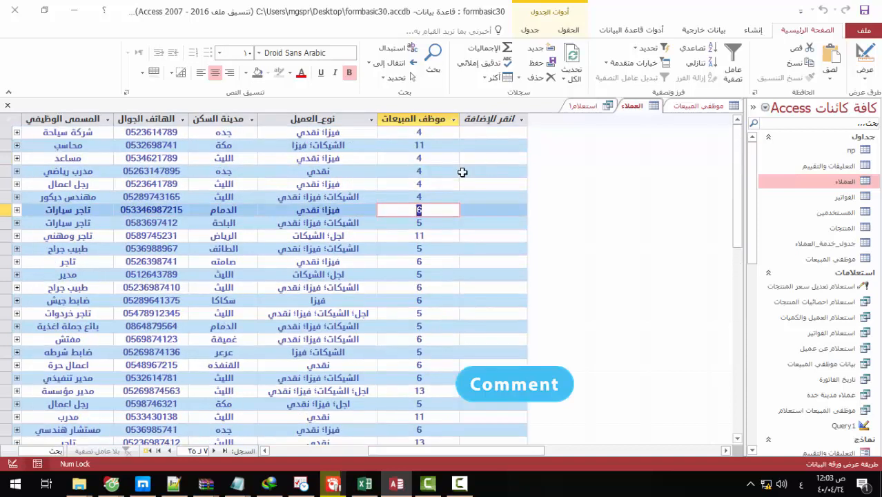
{"action": "mouse_move", "coordinate": [457, 281]}
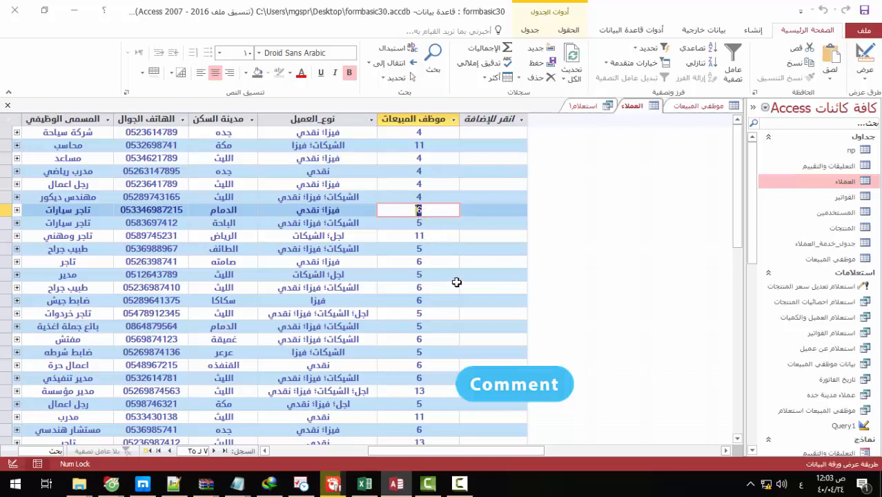
{"action": "mouse_move", "coordinate": [472, 262]}
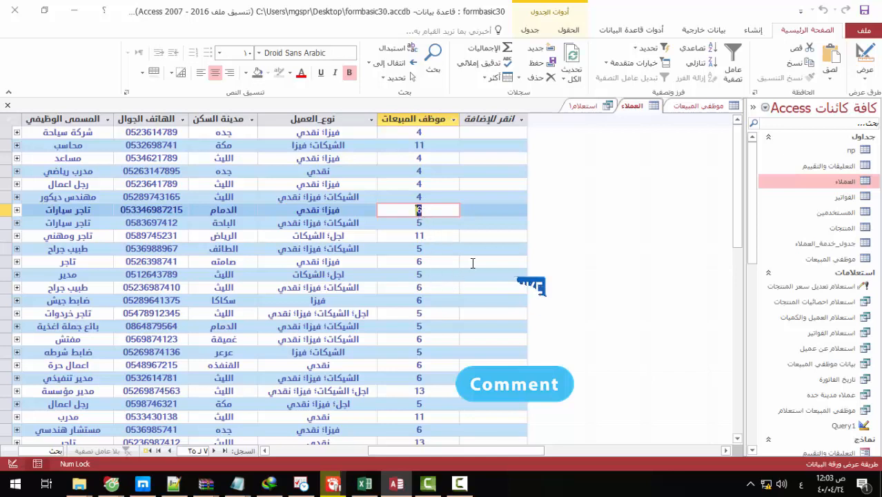